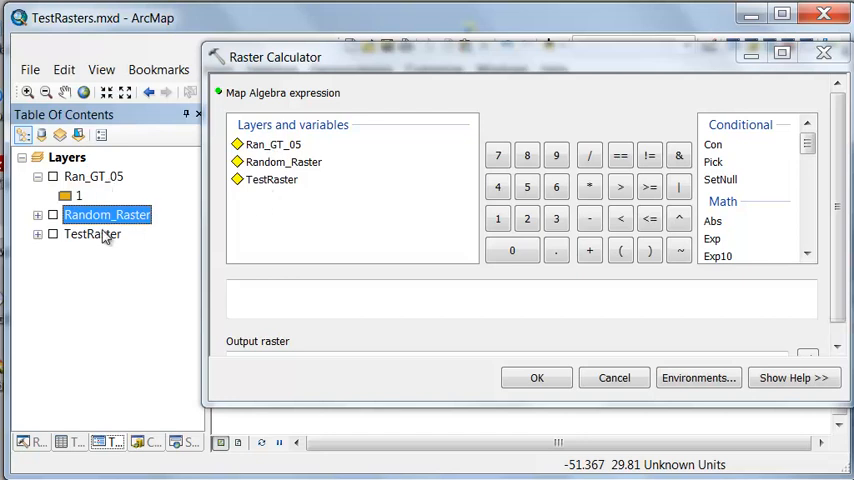
mouse_move(98, 275)
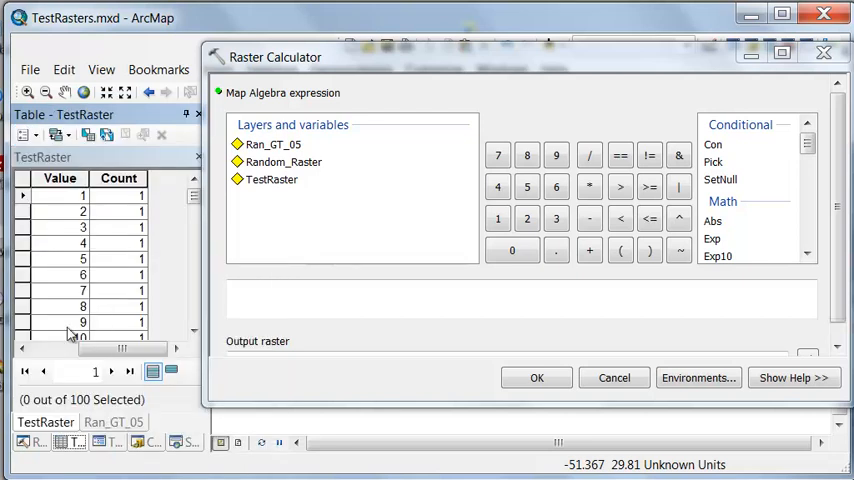
Enter the first condition ("Ran_GT_05" == 1) in the Raster Calculator expression
scroll(down, 3)
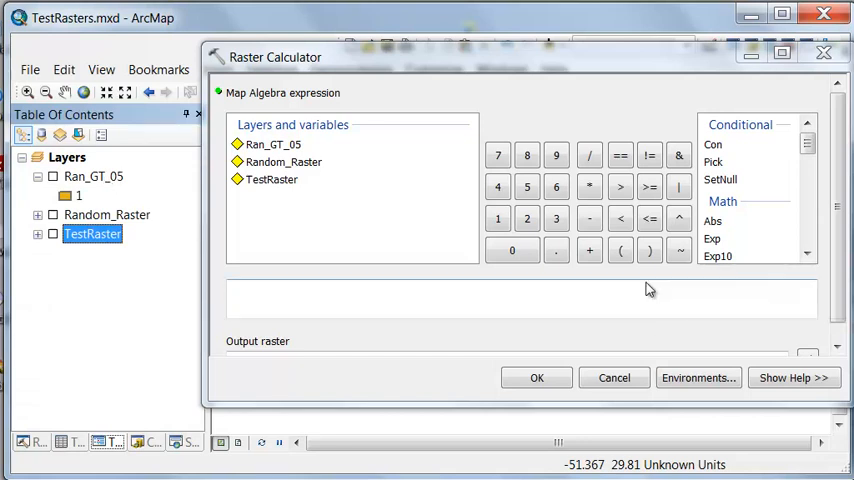
double_click(272, 144)
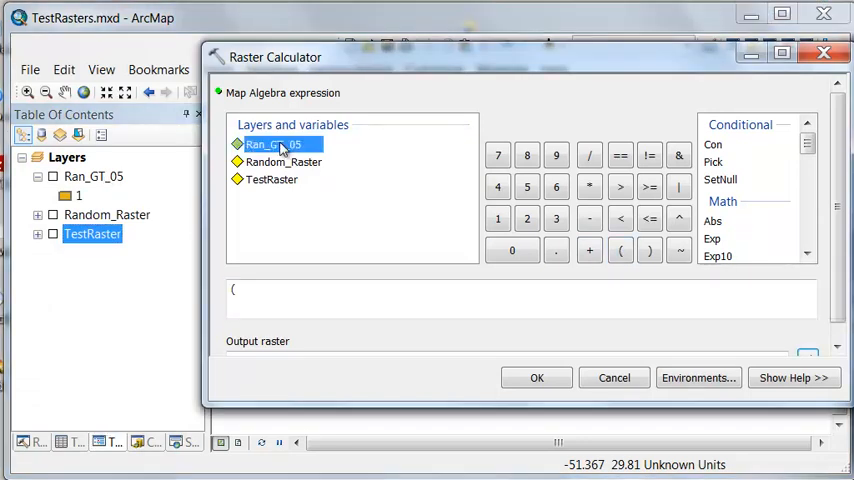
double_click(272, 144)
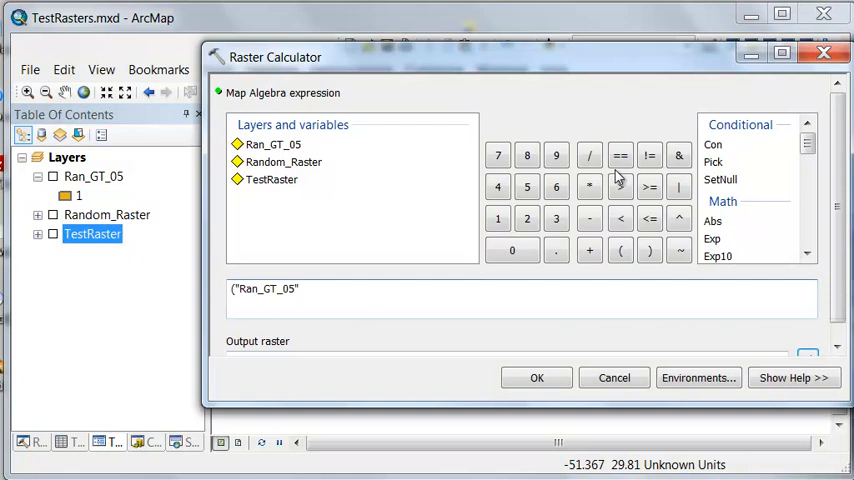
click(620, 155)
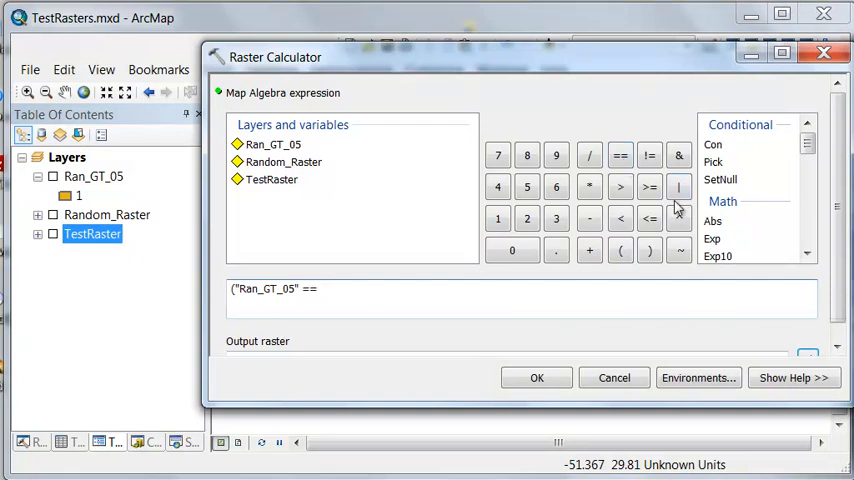
click(497, 218)
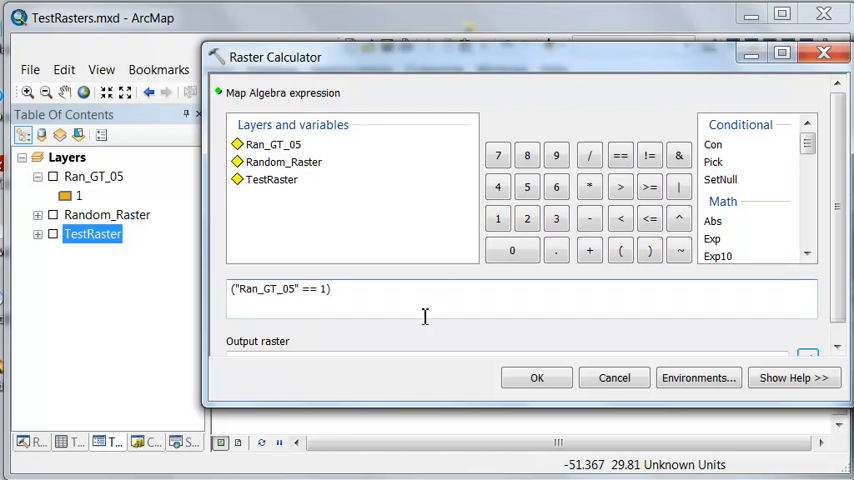
mouse_move(575, 208)
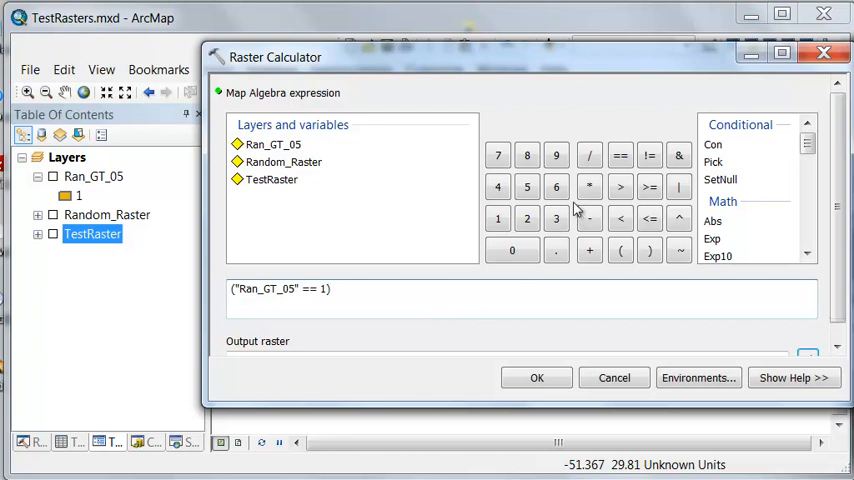
Multiply the condition by ("TestRaster" > 60) and by "Random_Raster"
click(588, 187)
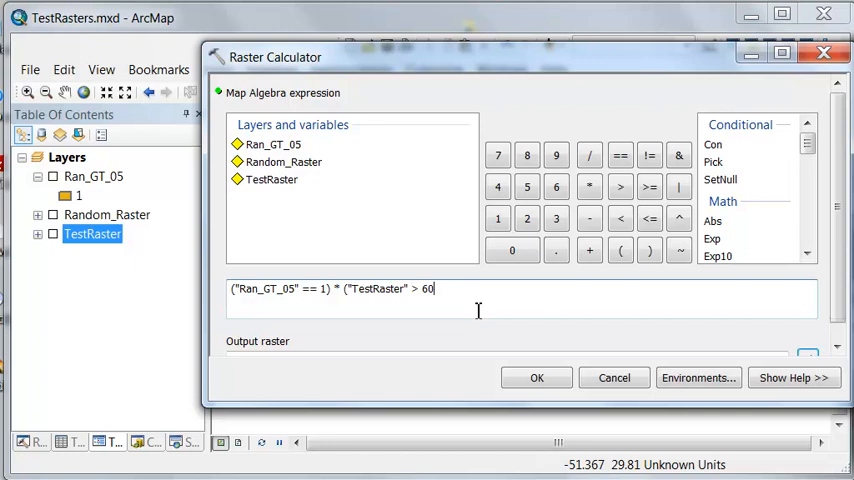
text())
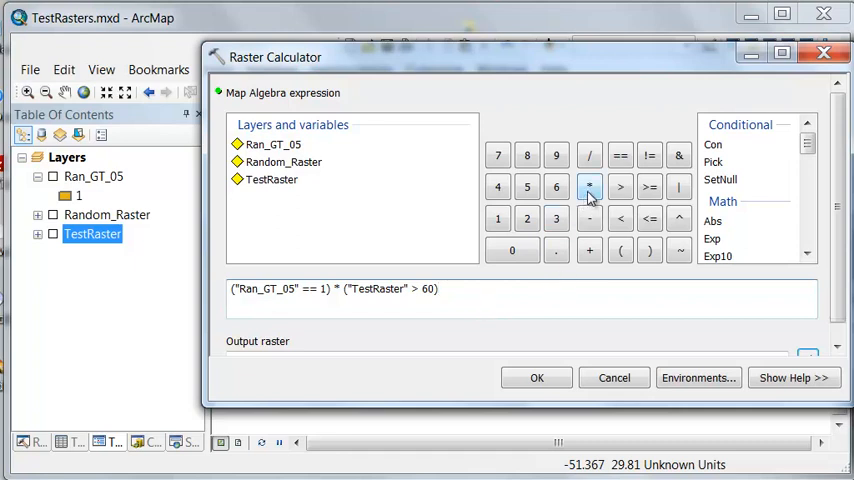
click(589, 187)
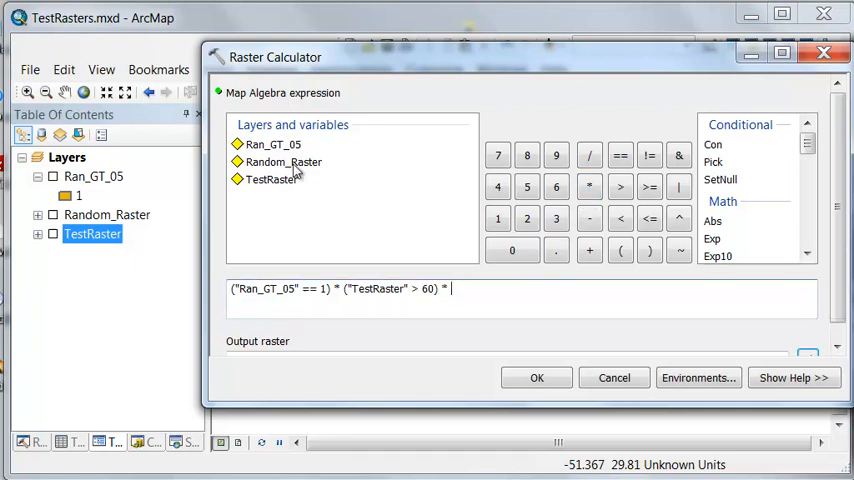
double_click(284, 162)
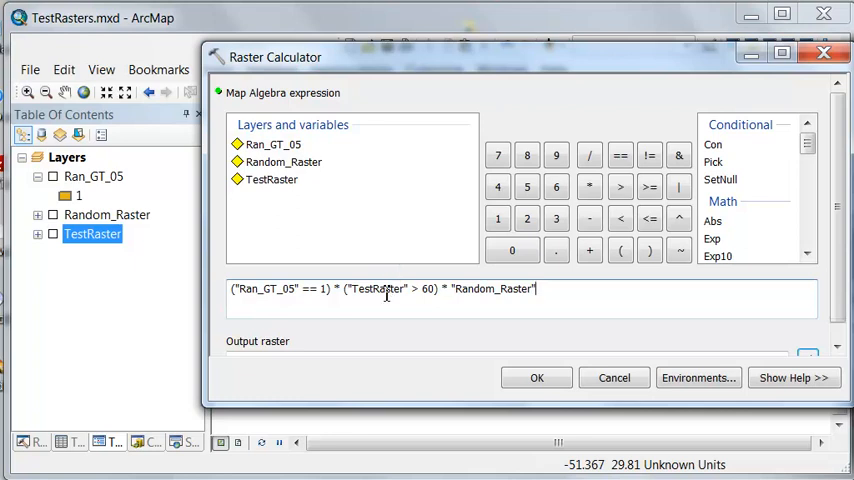
mouse_move(344, 251)
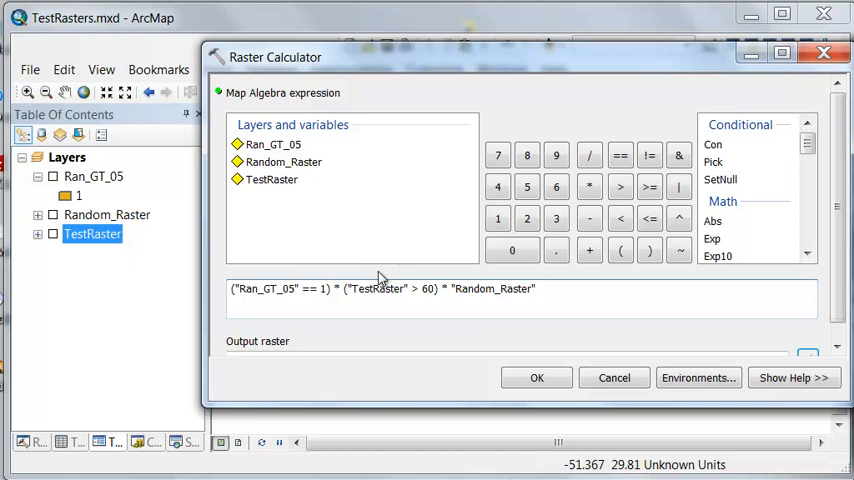
mouse_move(379, 246)
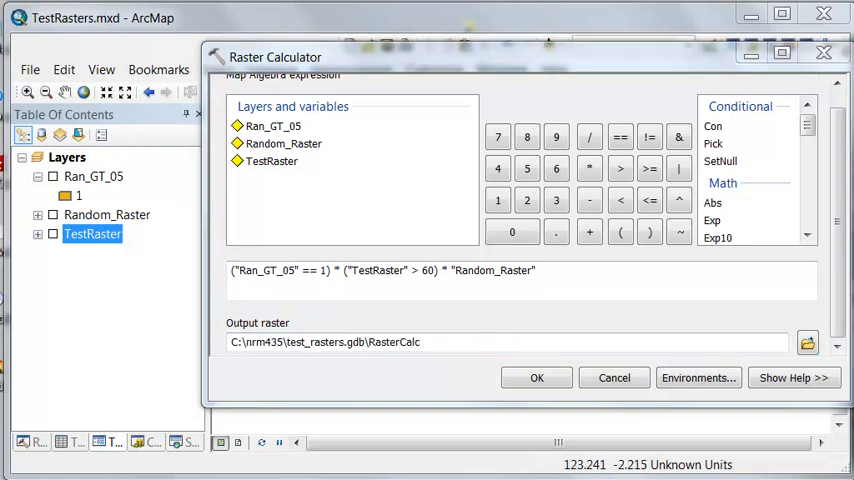
Run the calculation to create RasterCalc in test_rasters.gdb
click(536, 377)
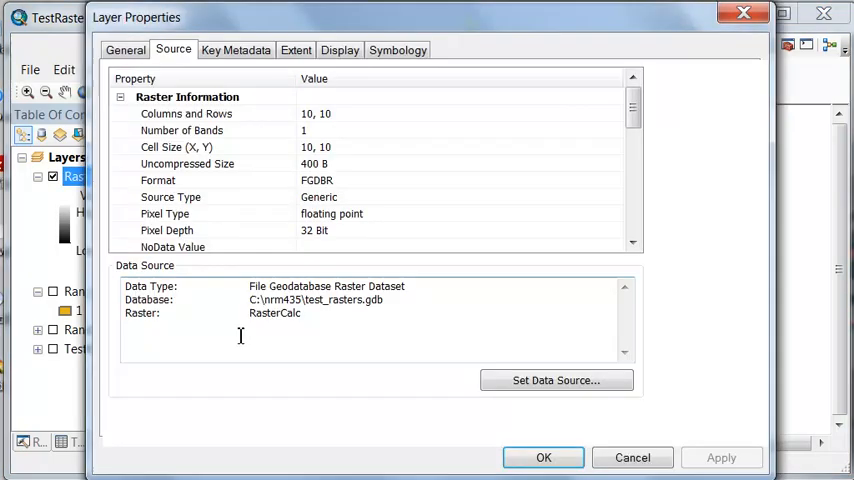
Set RasterCalc's symbology to Unique Values, computing the unique values, and apply
click(397, 49)
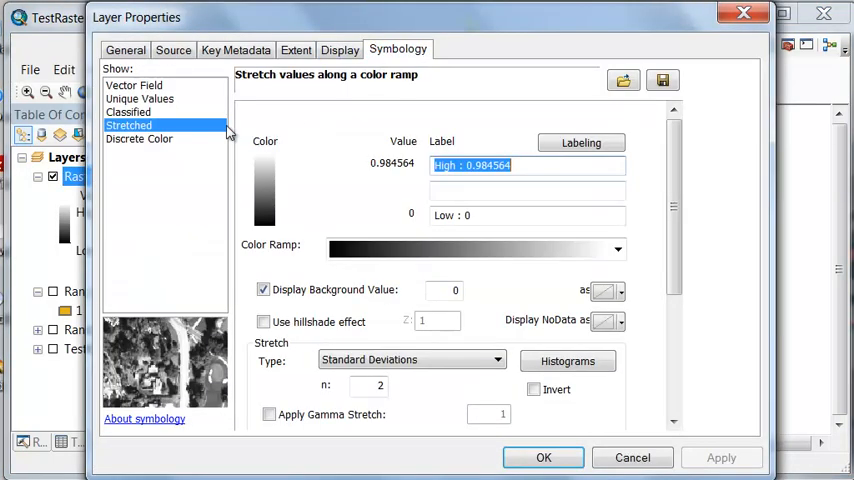
click(139, 98)
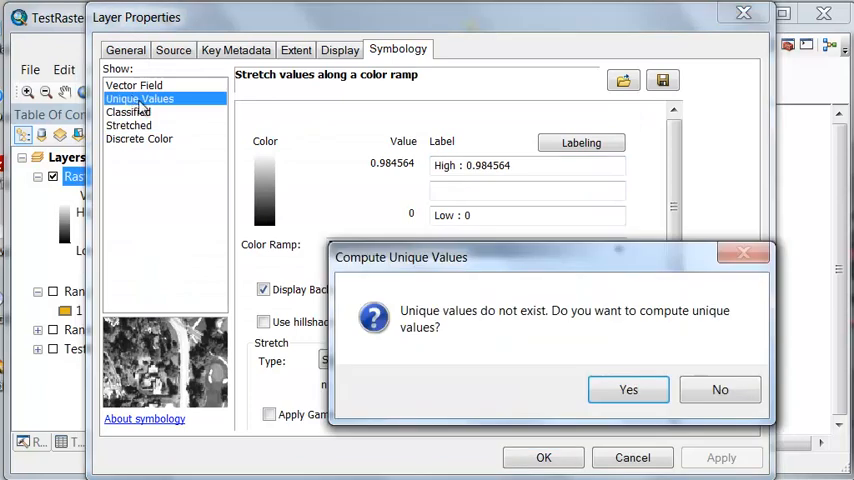
click(628, 389)
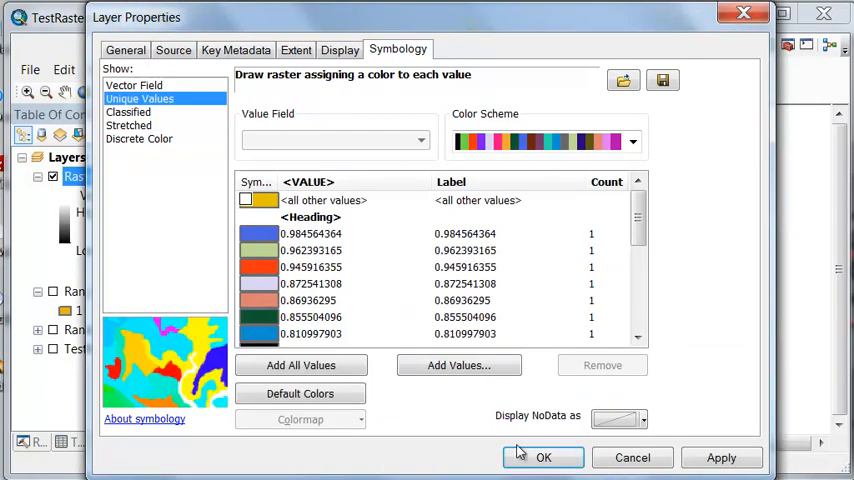
click(543, 457)
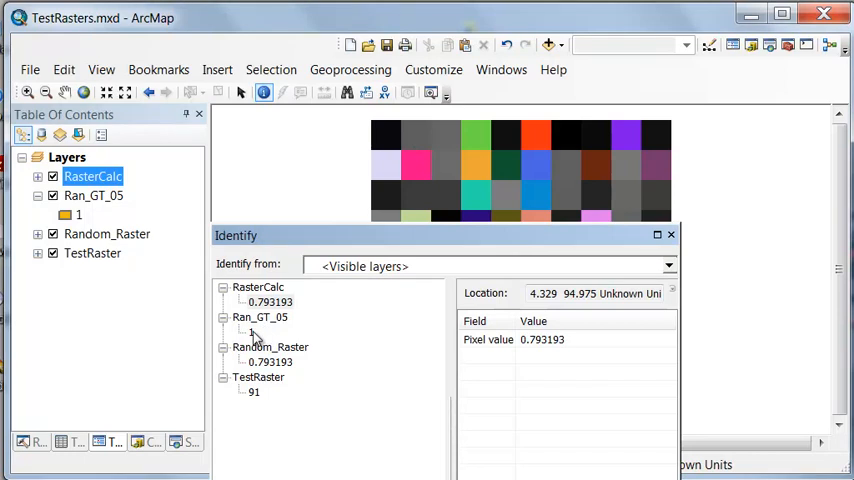
mouse_move(262, 336)
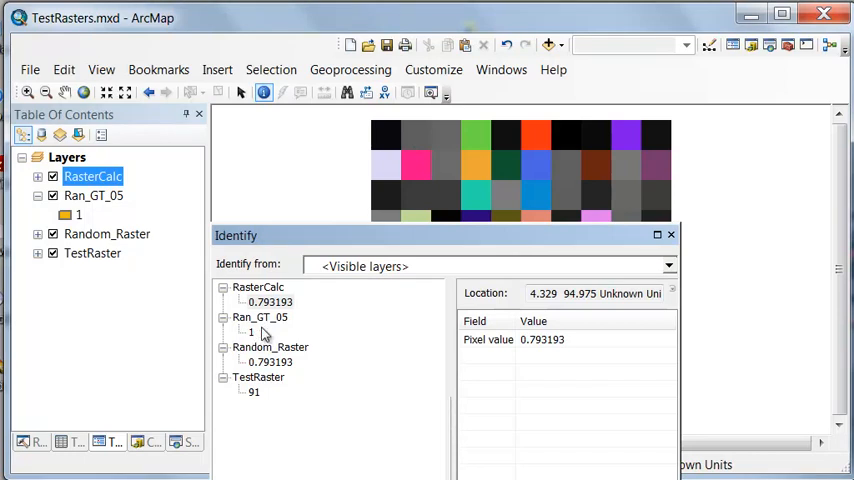
mouse_move(258, 393)
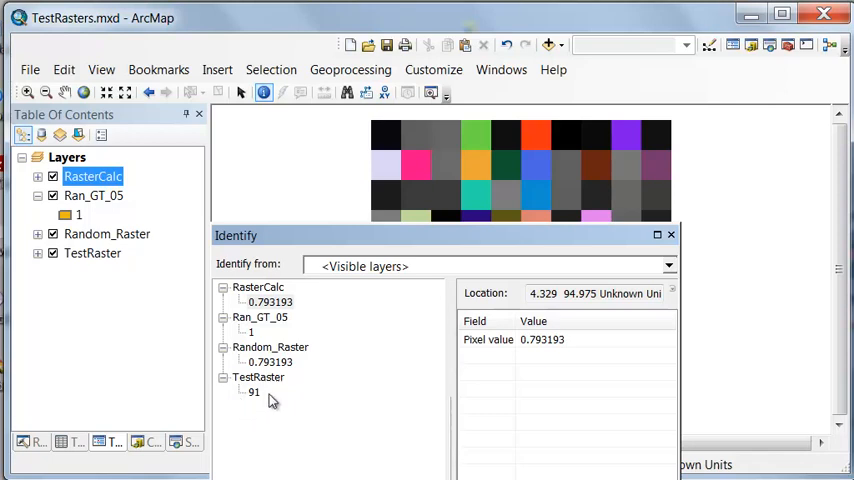
mouse_move(270, 374)
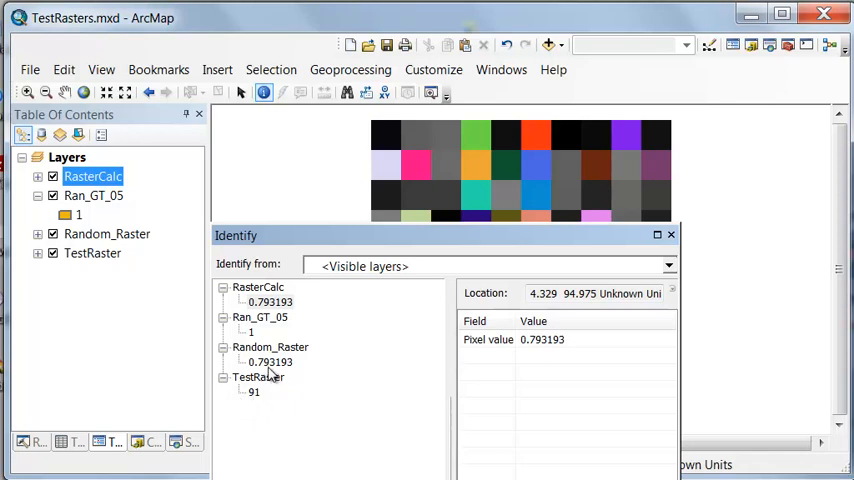
mouse_move(280, 347)
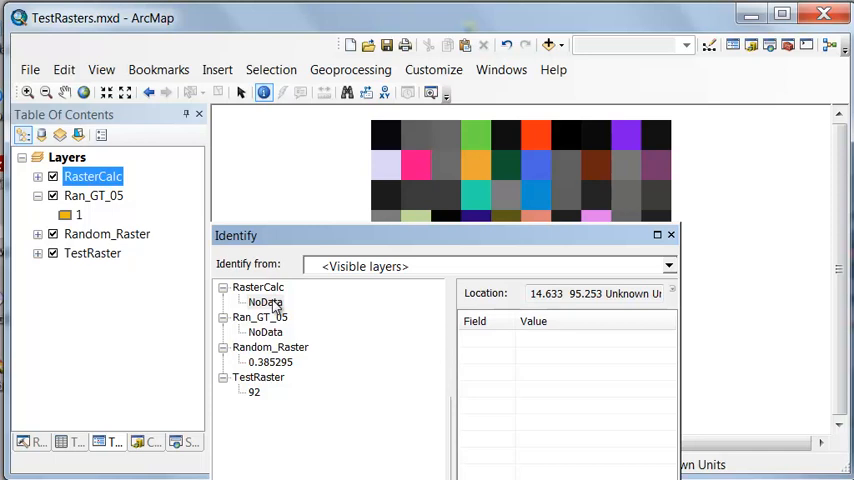
mouse_move(245, 345)
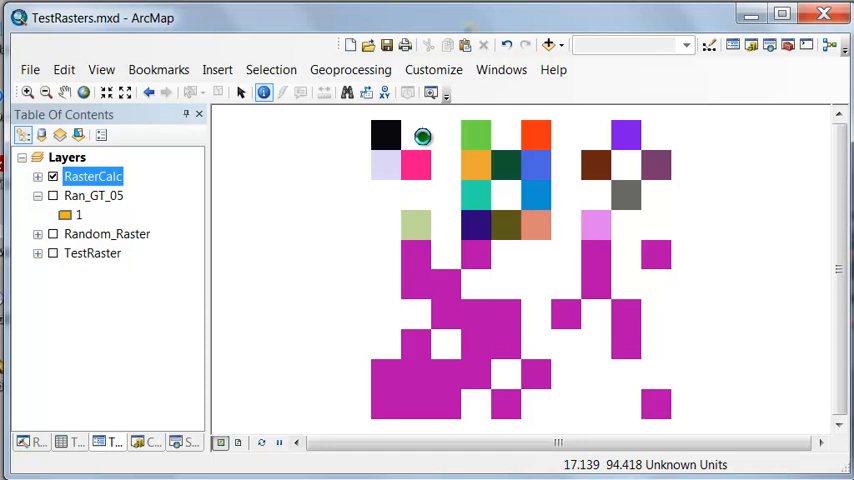
Identify a blank map cell to confirm RasterCalc holds NoData there
click(447, 145)
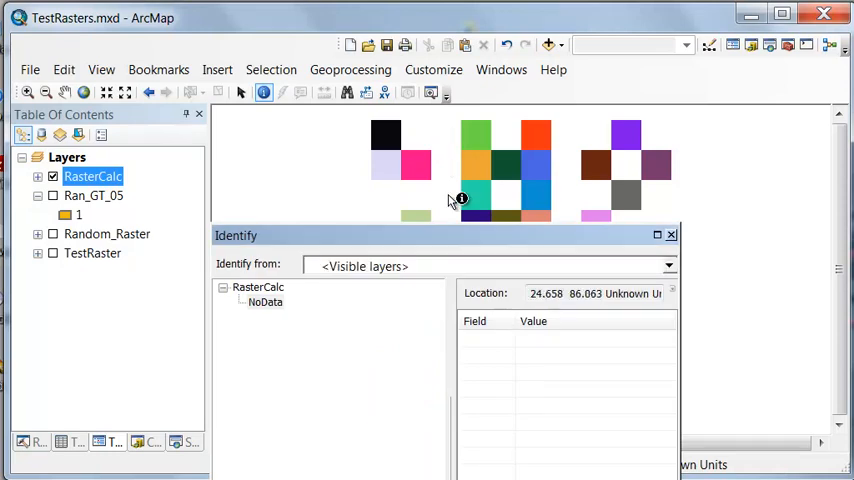
mouse_move(612, 264)
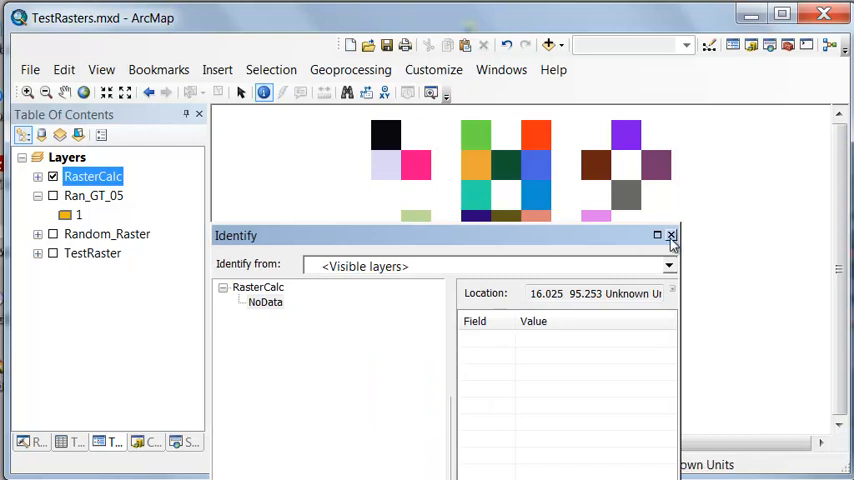
Close Identify and save the new Raster Calculator output as RasterCalc_0
click(671, 235)
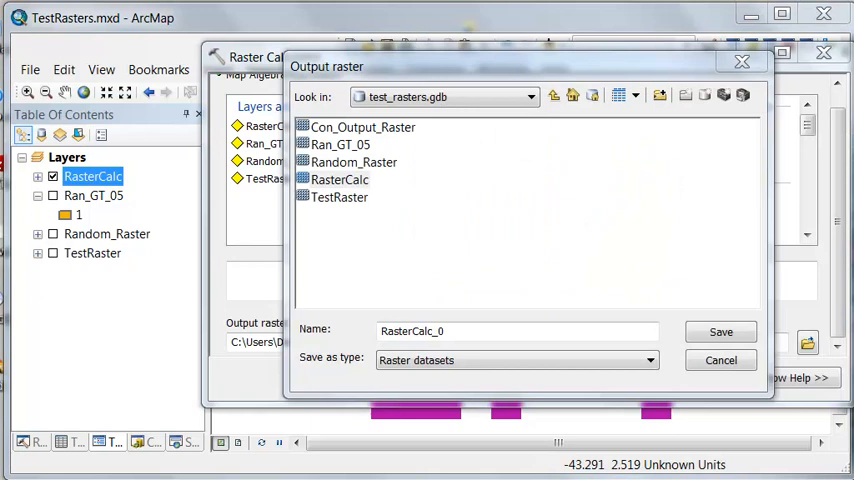
click(424, 331)
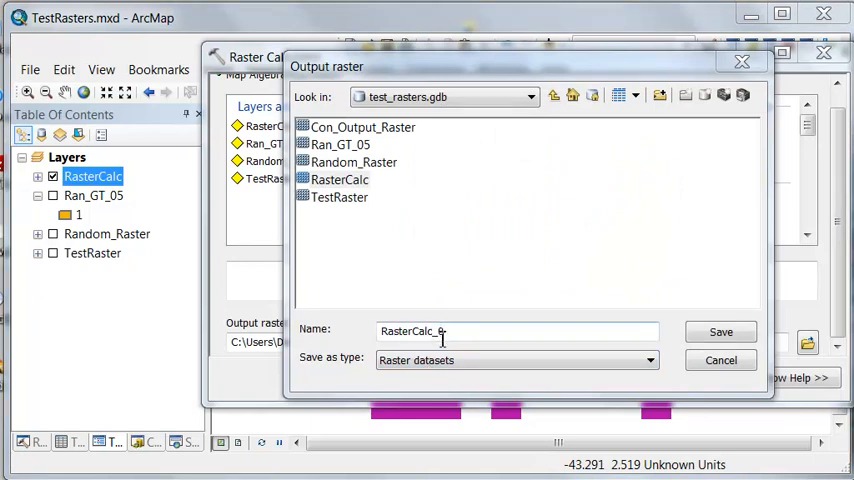
click(720, 331)
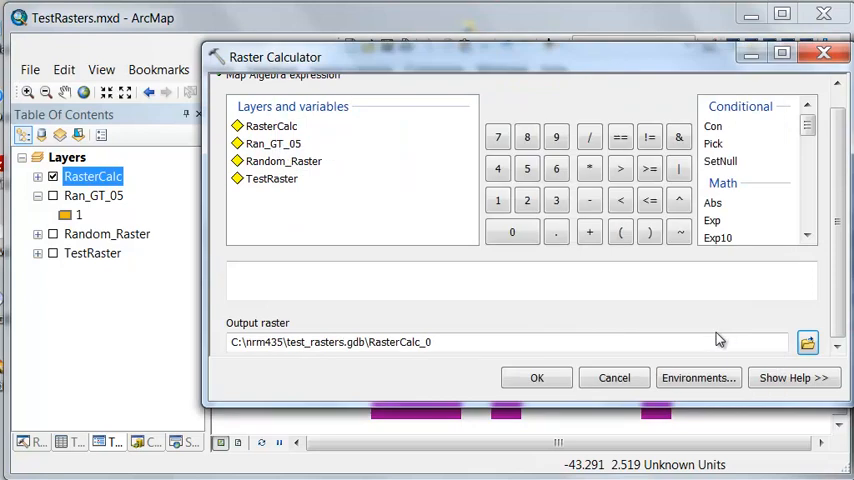
Start the expression with Con( IsNull in the expression box
click(311, 280)
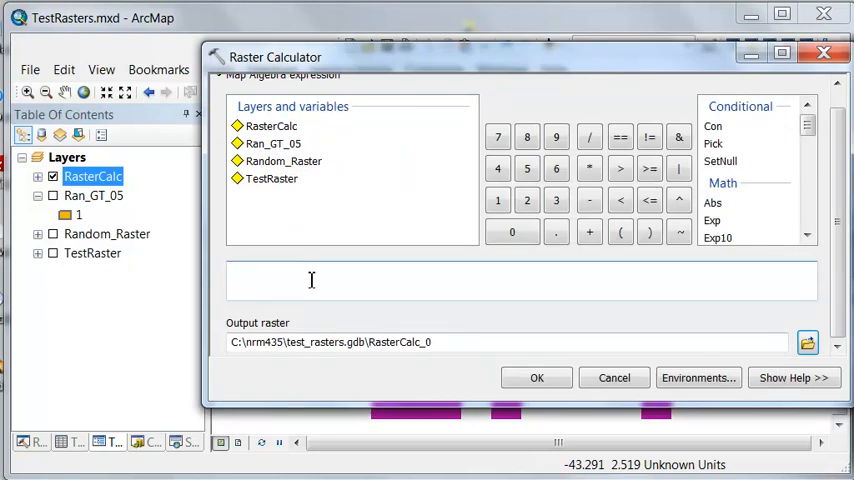
click(310, 280)
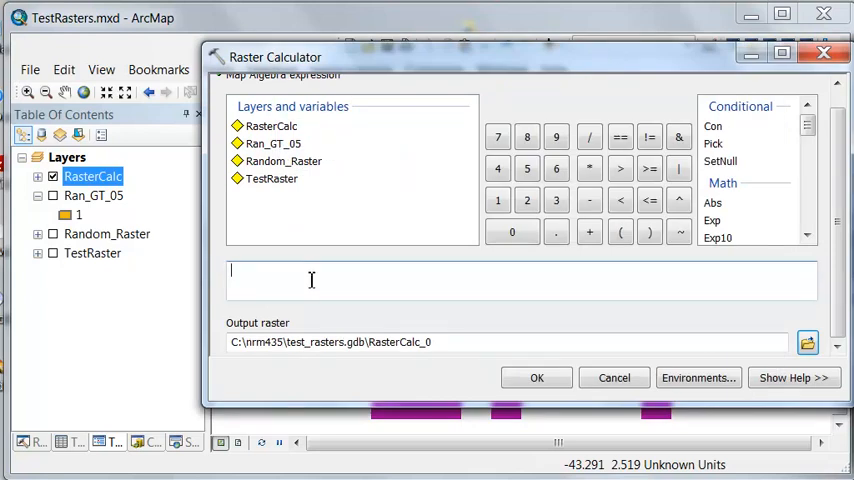
click(713, 126)
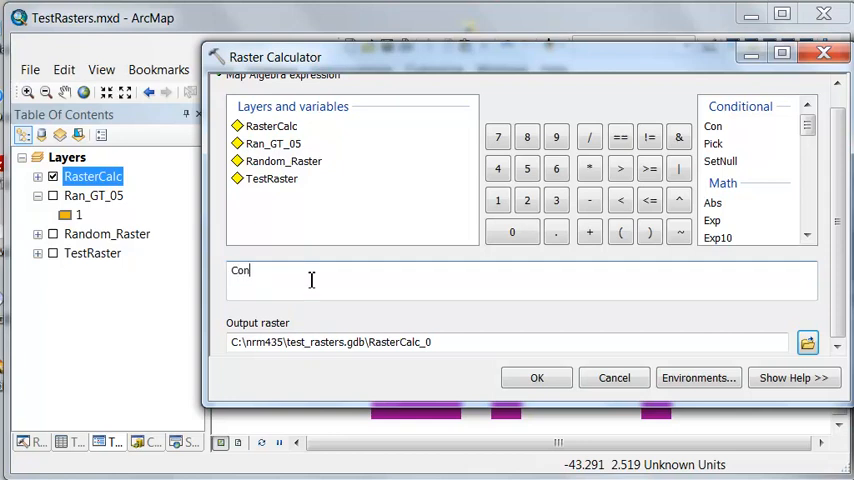
text(()
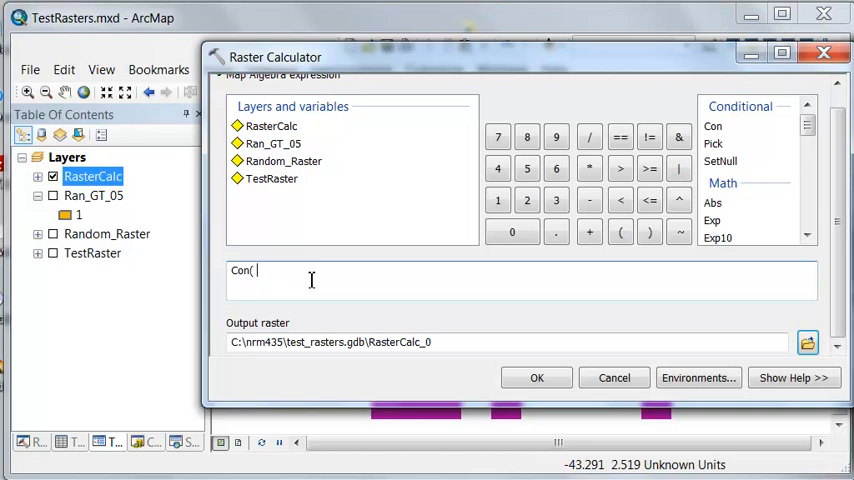
text(Is)
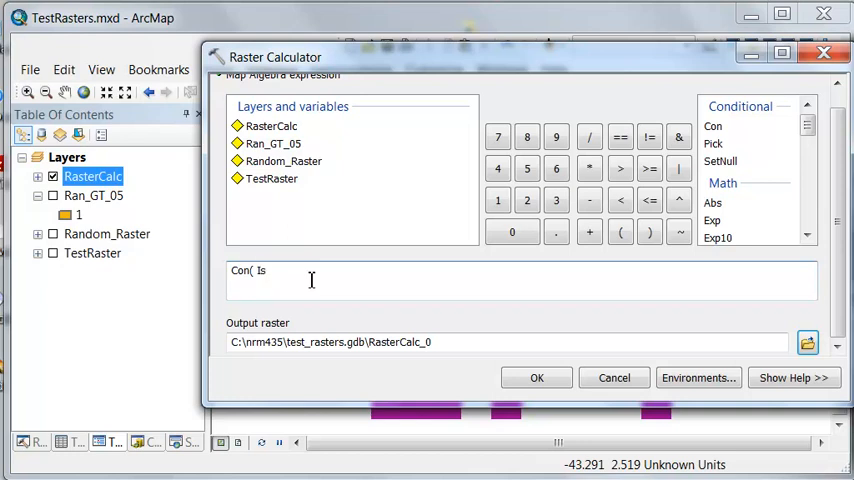
text(Null()
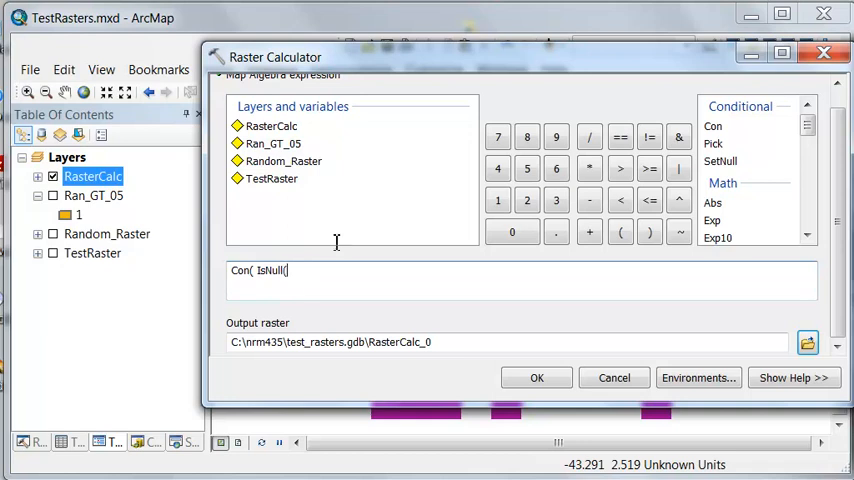
Insert "RasterCalc", add the 0 argument, and highlight the Con and IsNull parts
double_click(271, 125)
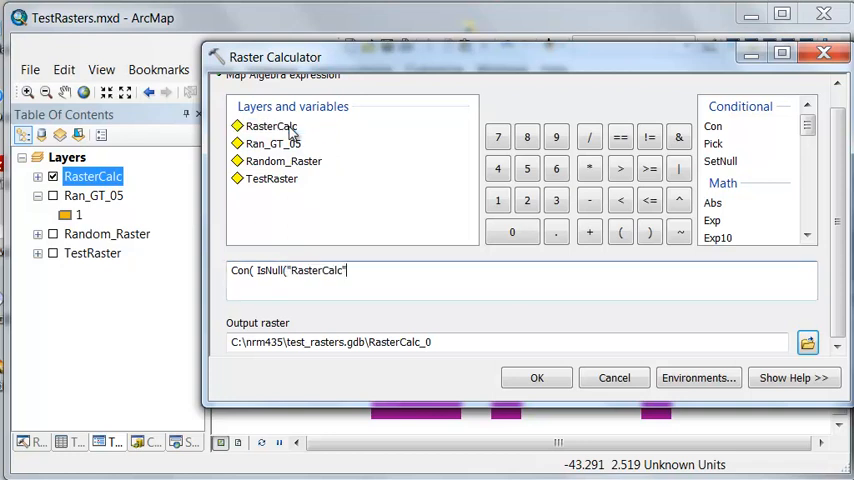
text(")
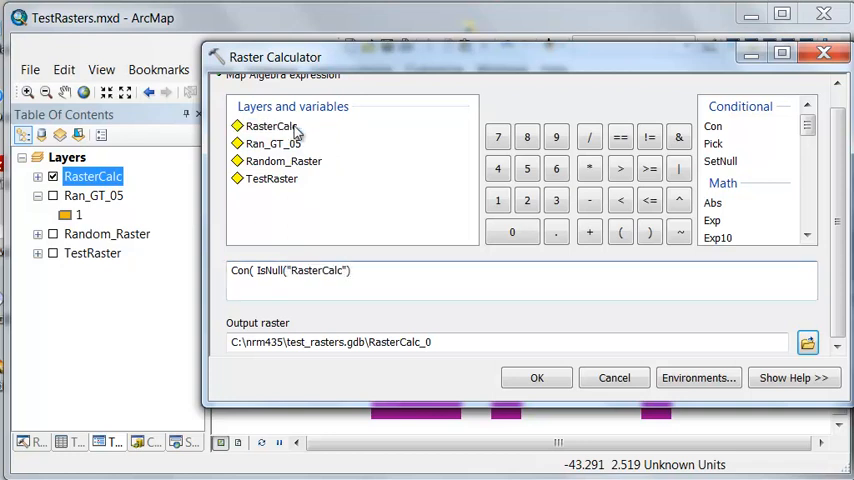
text(,)
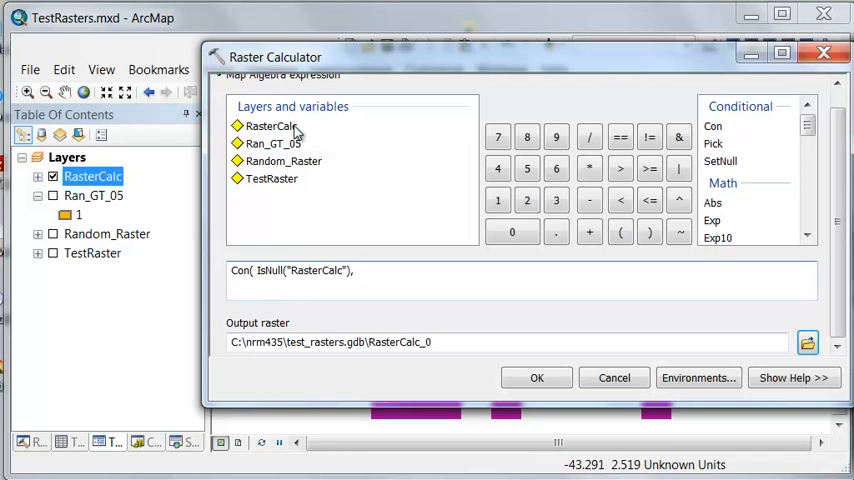
text(0,"RasterCalc"))
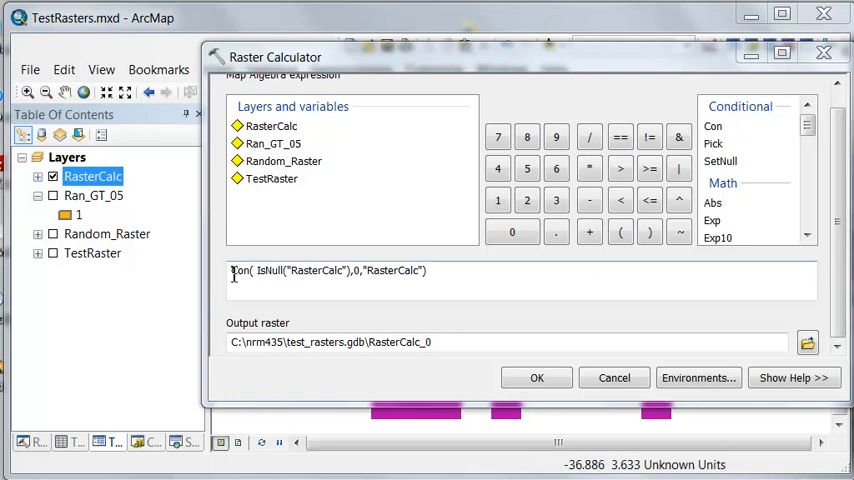
double_click(240, 270)
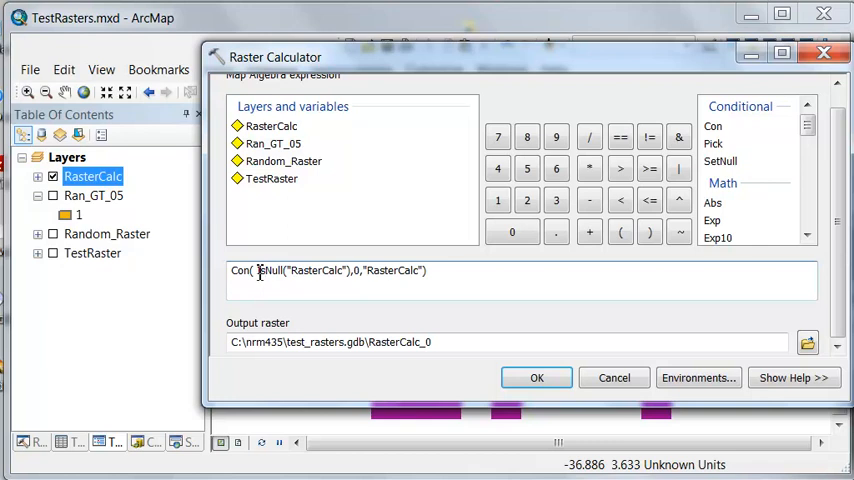
double_click(303, 270)
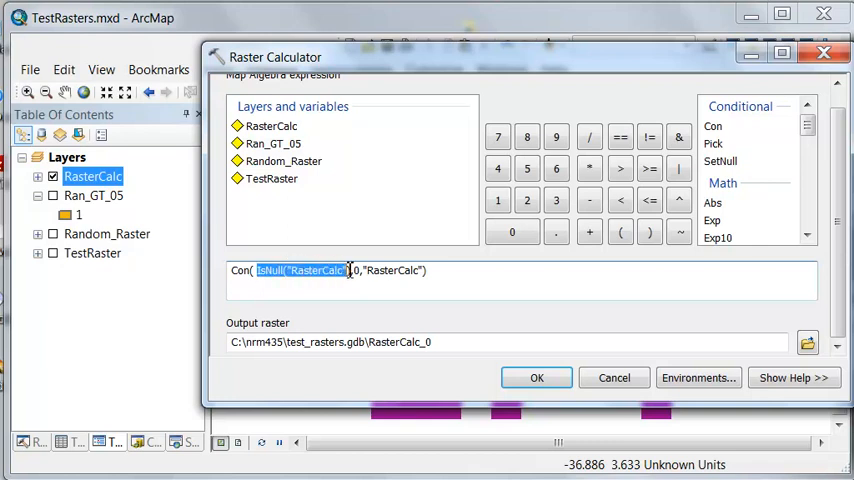